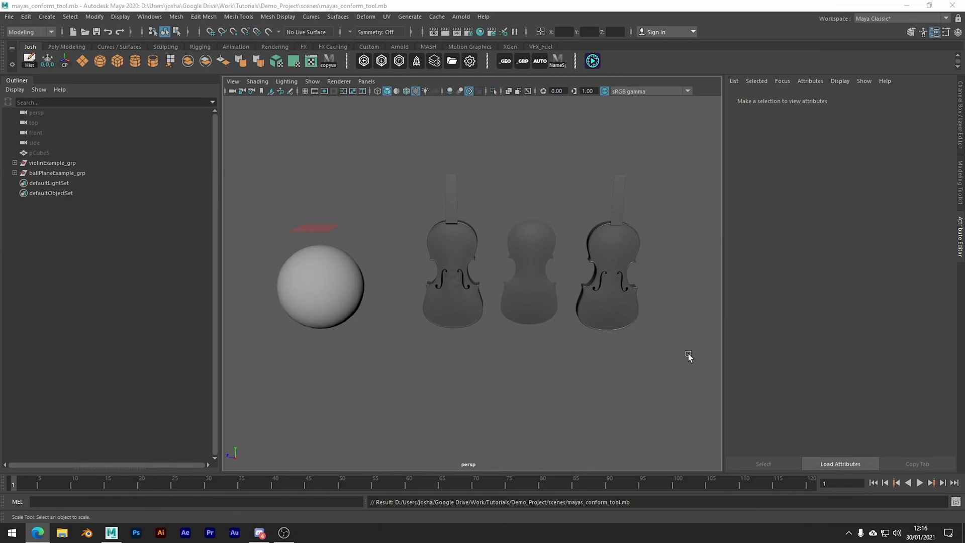
mouse_move(648, 364)
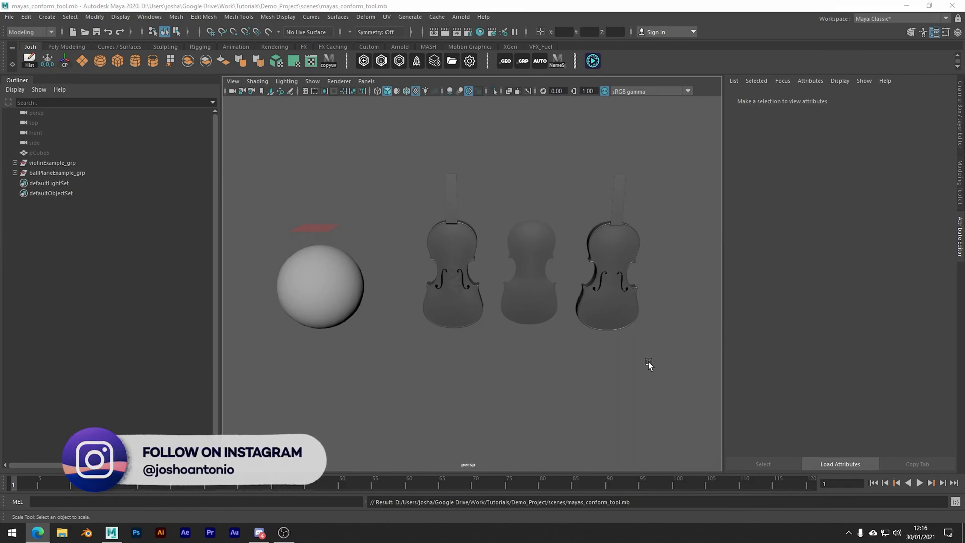
mouse_move(642, 386)
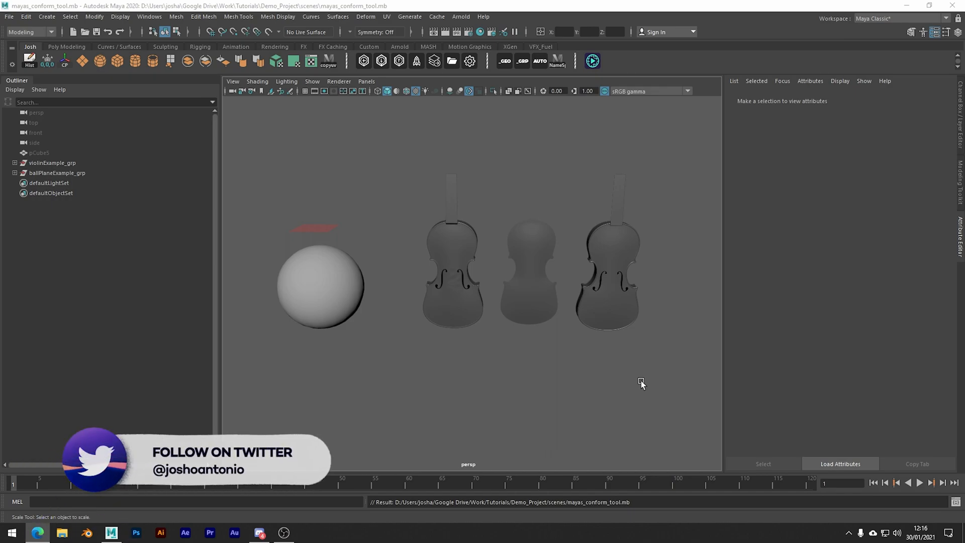
mouse_move(469, 331)
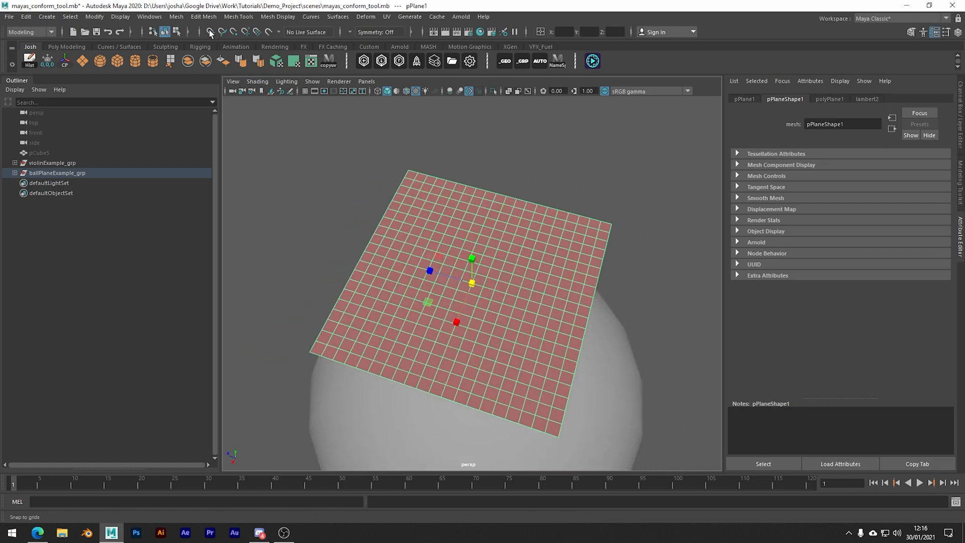
Open Mesh > Conform options, try Closest Point, then return projection to Along Normals.
left_click(176, 16)
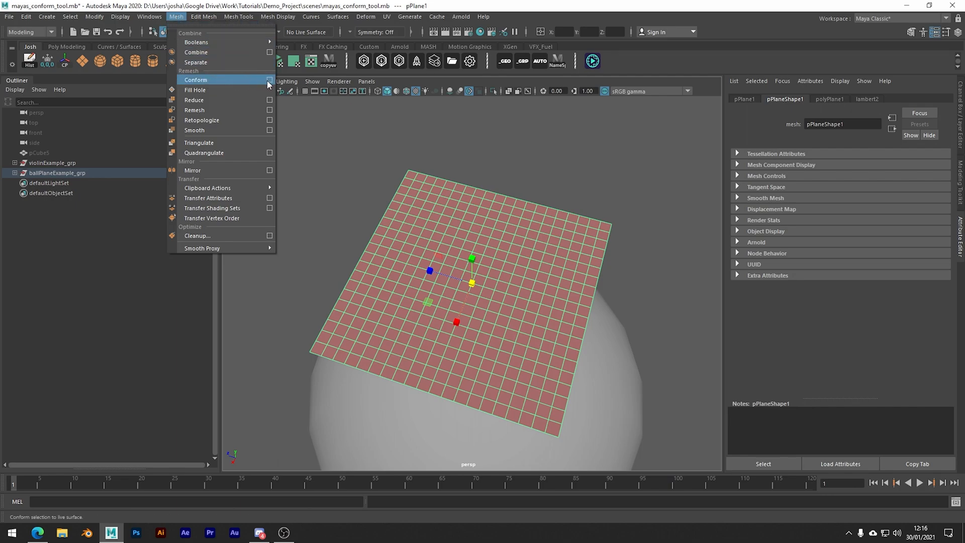
left_click(269, 80)
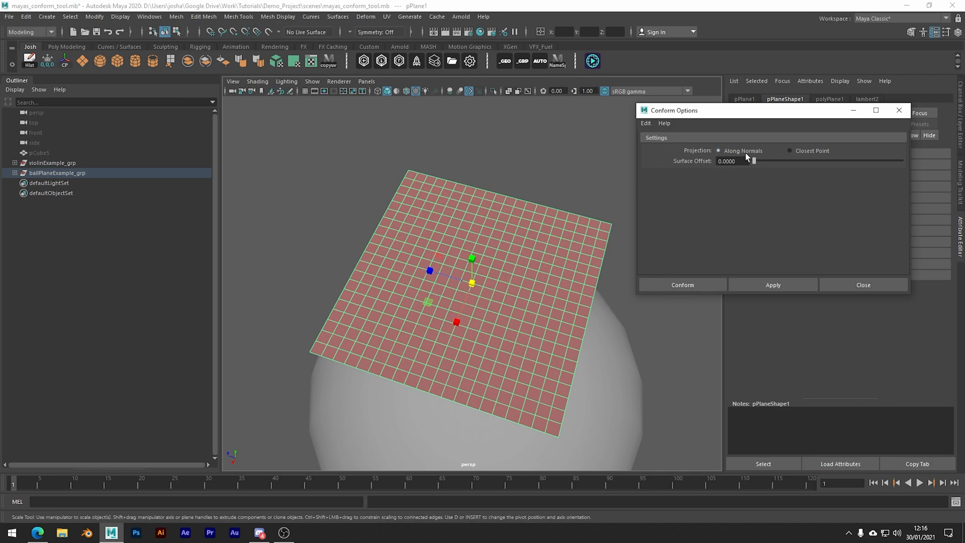
left_click(790, 150)
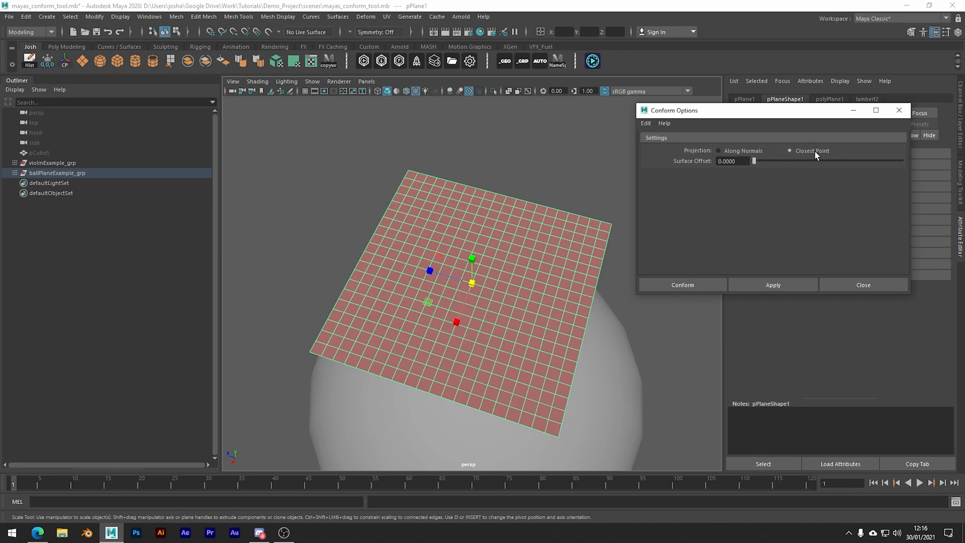
left_click(717, 150)
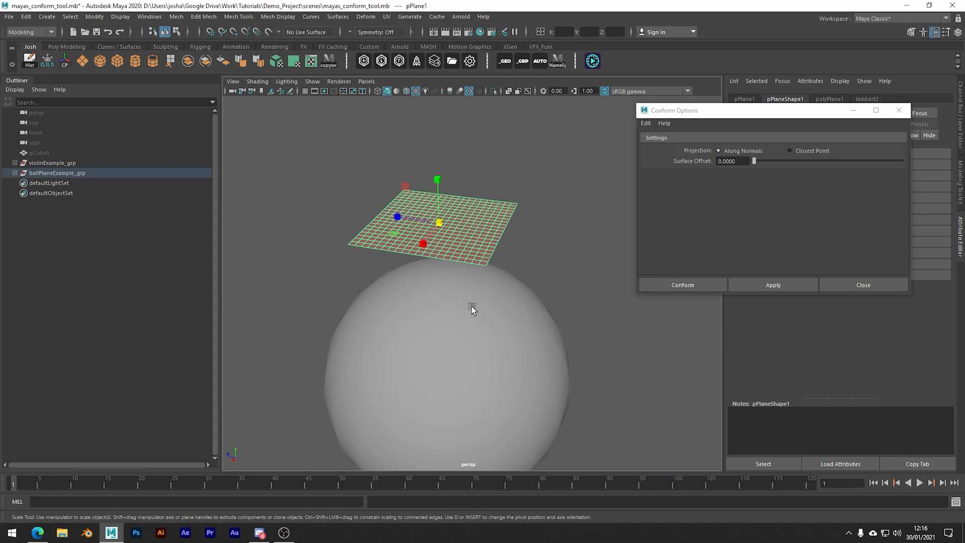
mouse_move(325, 279)
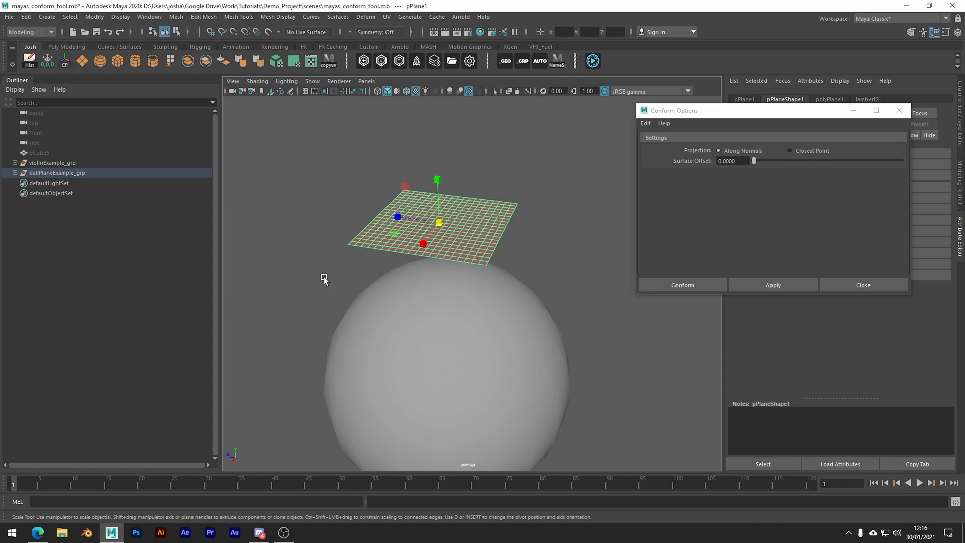
Make the sphere live, tilt the reselected grid plane, and choose Closest Point projection.
left_click(269, 32)
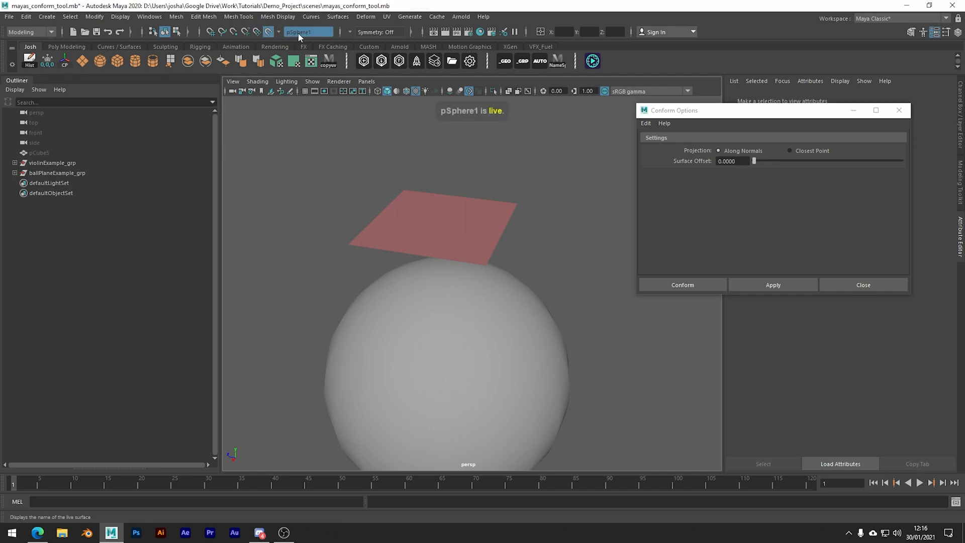
left_click(430, 225)
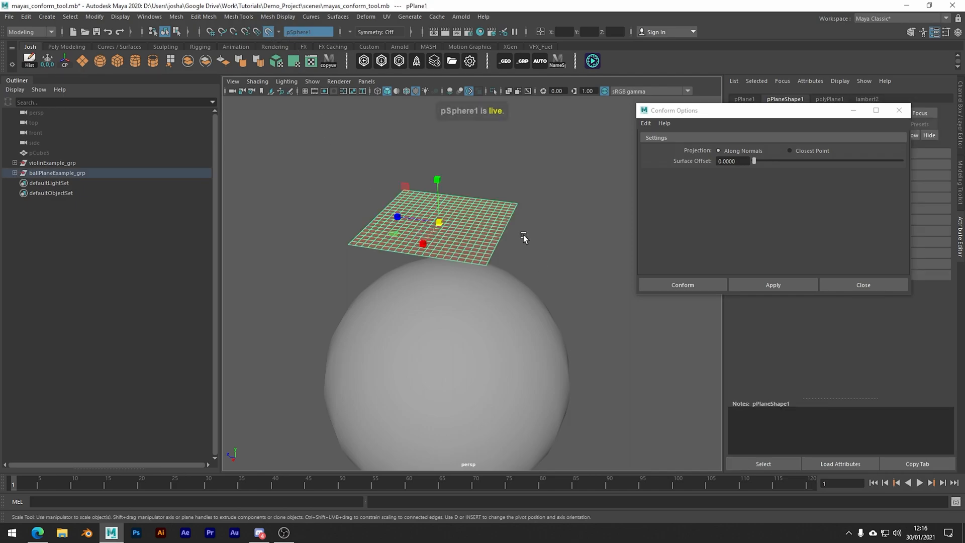
left_click(774, 285)
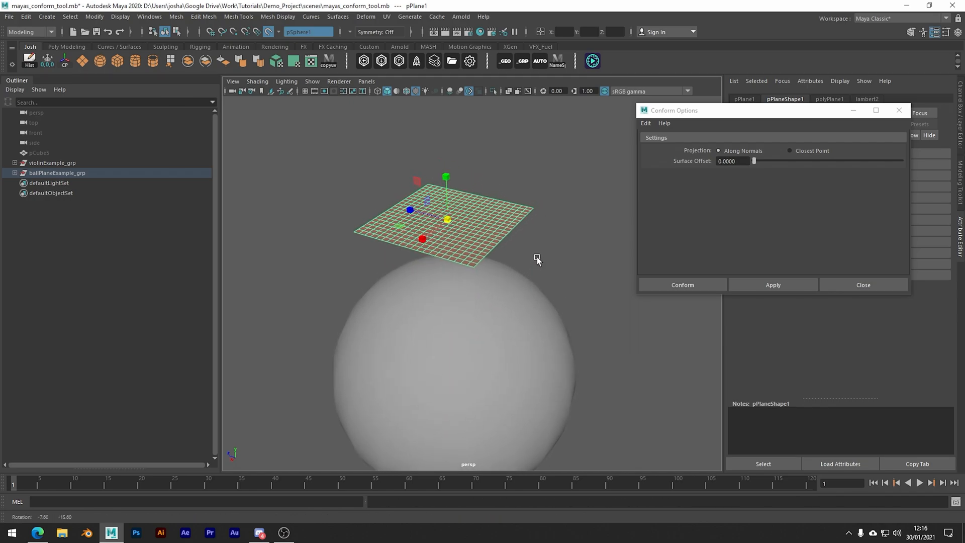
left_click(789, 150)
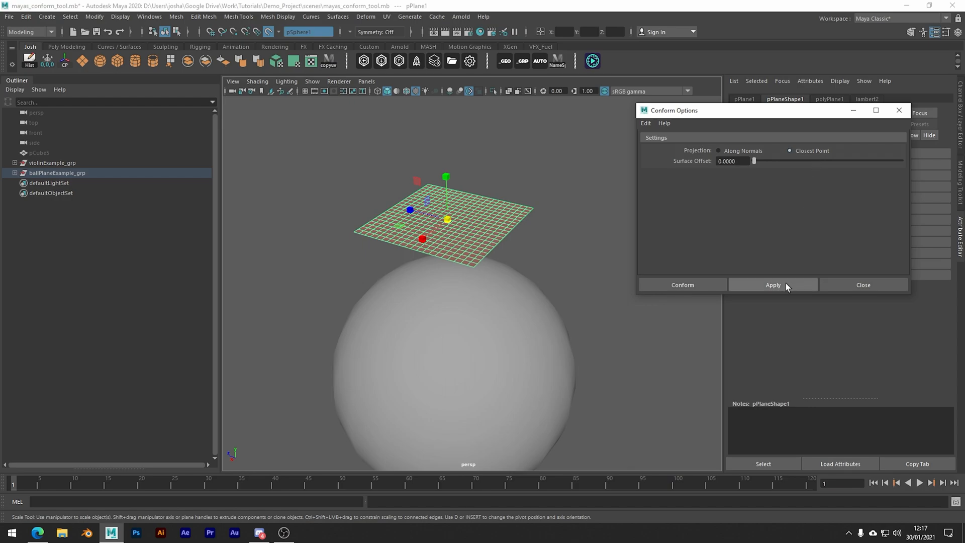
Test-conform the plane onto the sphere and orbit to inspect the wrapped result.
left_click(773, 284)
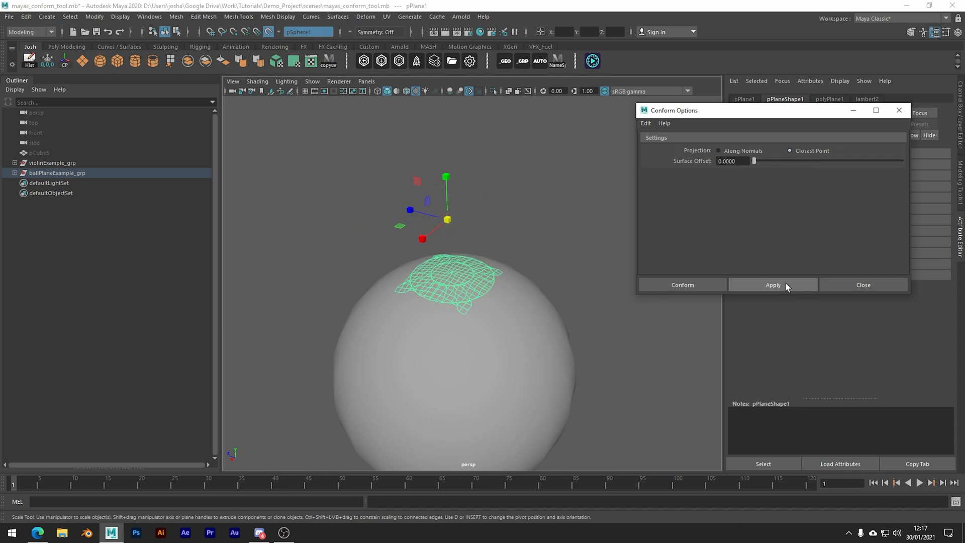
left_click(772, 284)
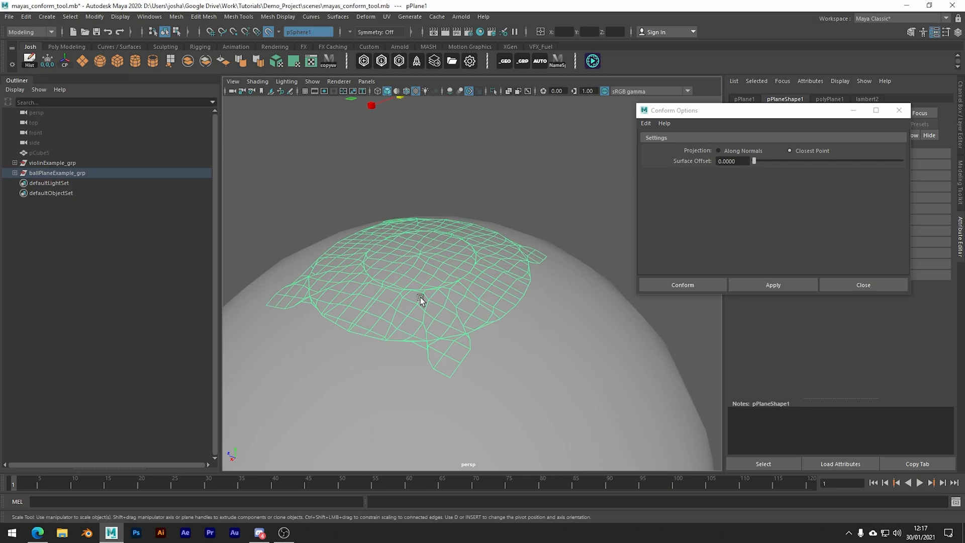
left_click_drag(422, 301, 468, 336)
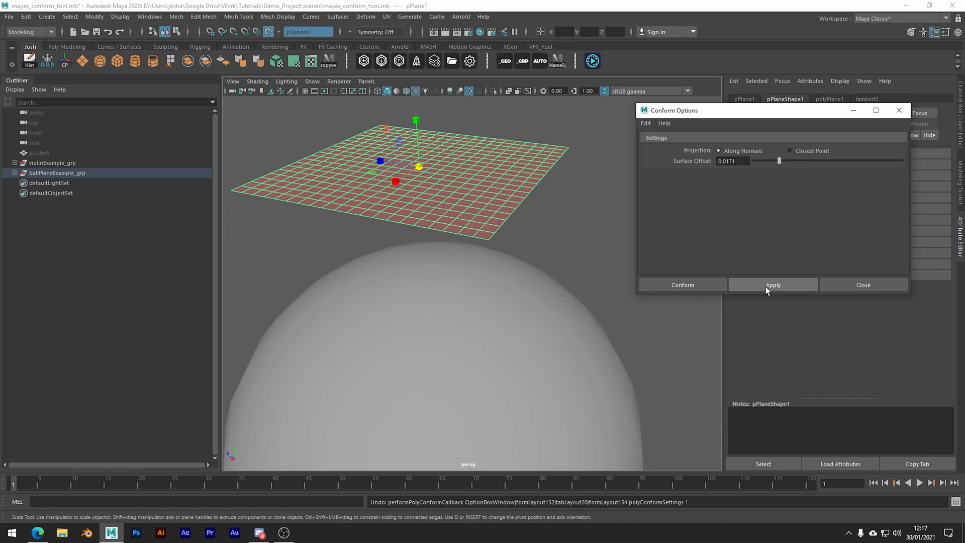
Raise the surface offset to about 0.07 and close Conform Options.
left_click(772, 285)
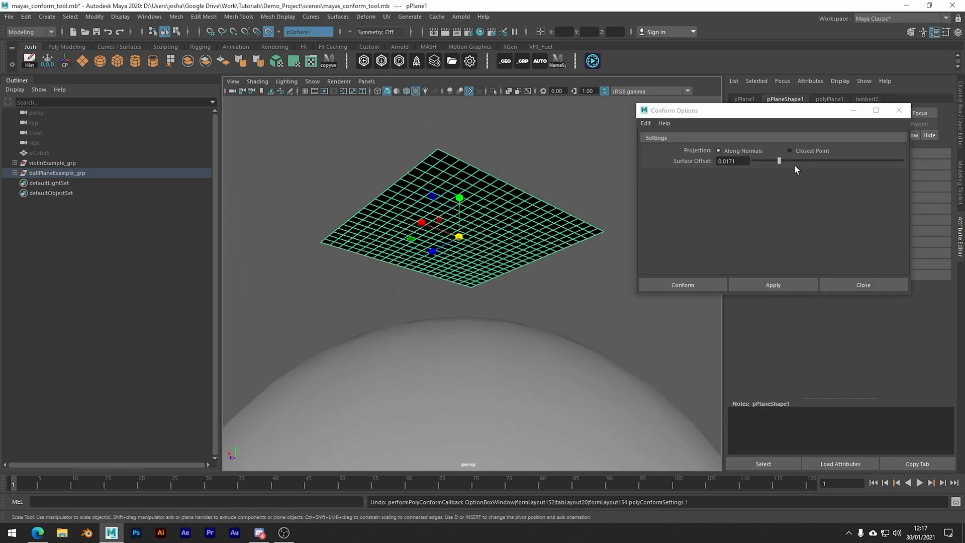
left_click_drag(778, 161, 854, 161)
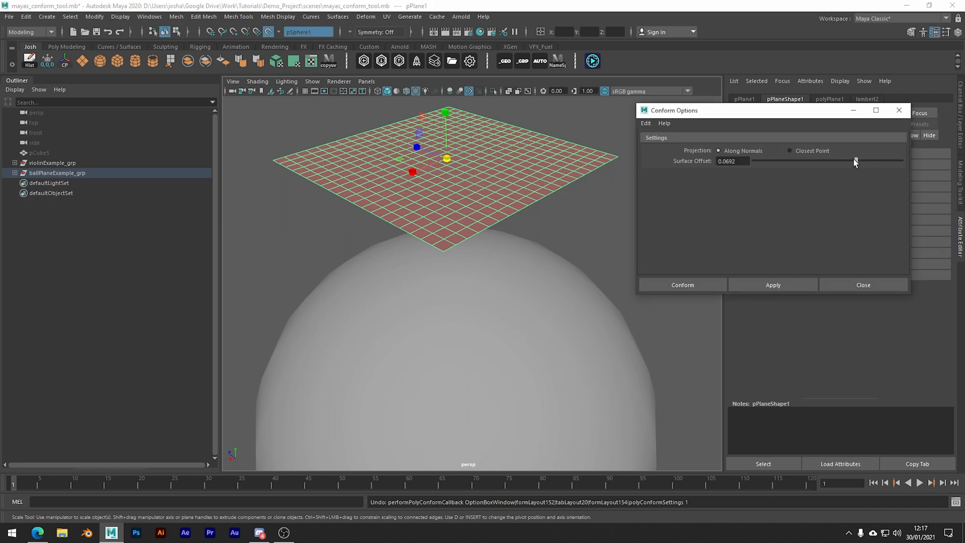
left_click(772, 285)
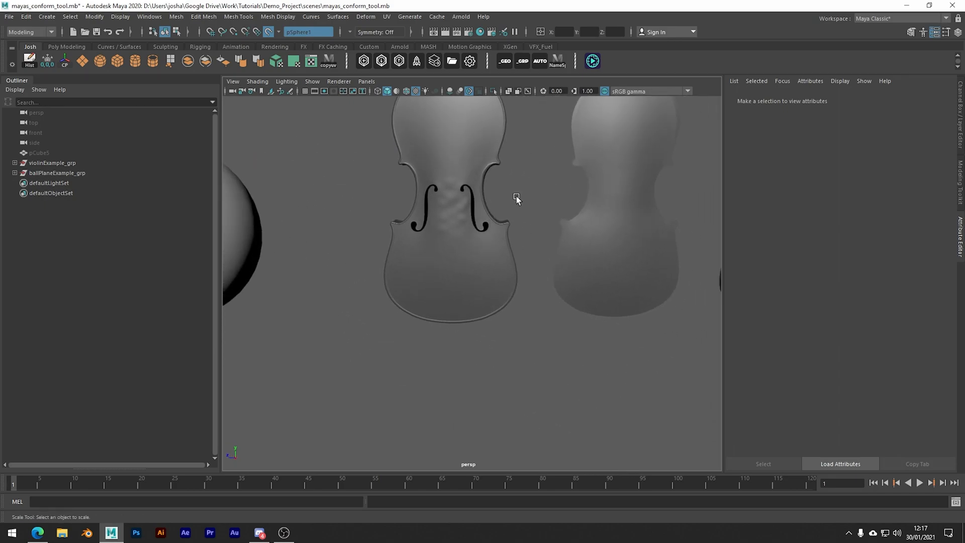
Turn toward the violin pieces and drag the f-holed front mesh onto the smooth surface.
left_click_drag(515, 197, 553, 237)
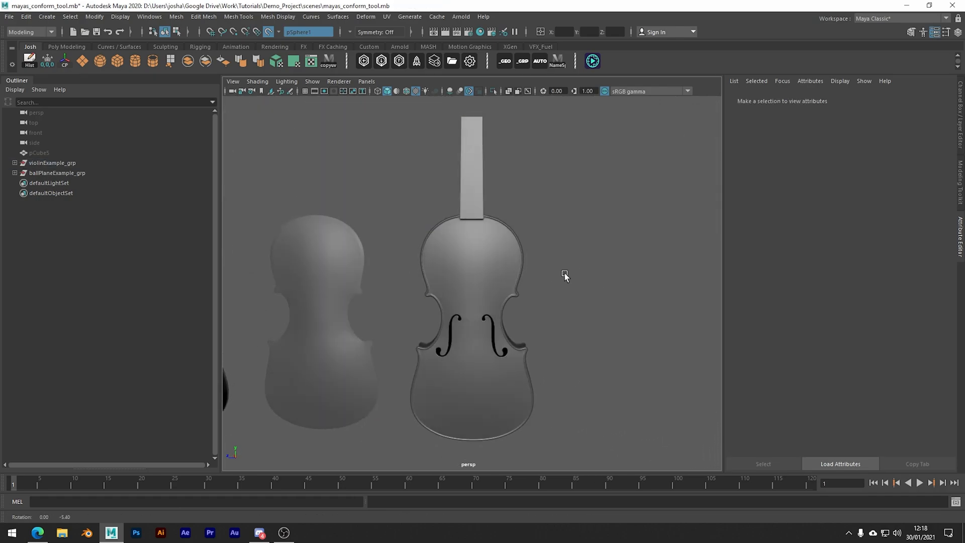
left_click_drag(565, 277, 573, 276)
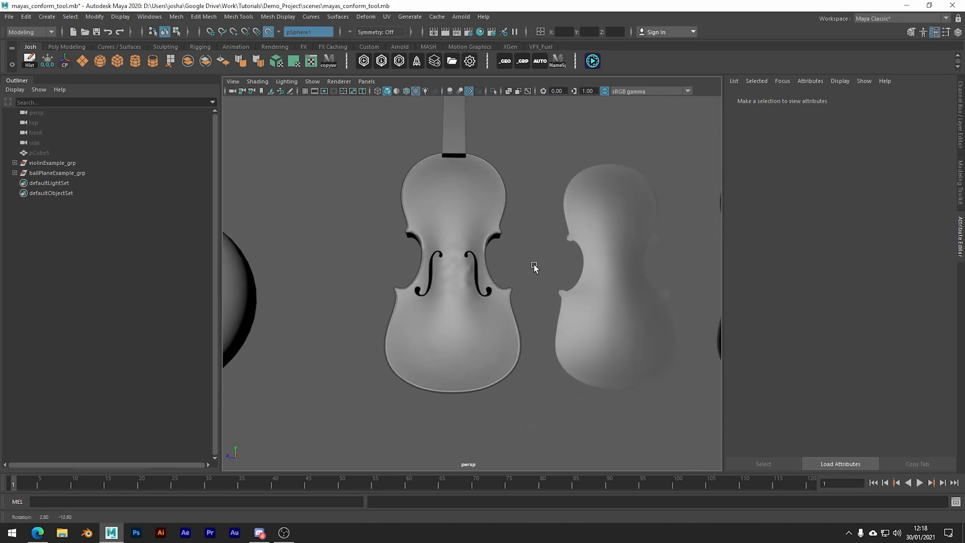
left_click_drag(534, 268, 531, 277)
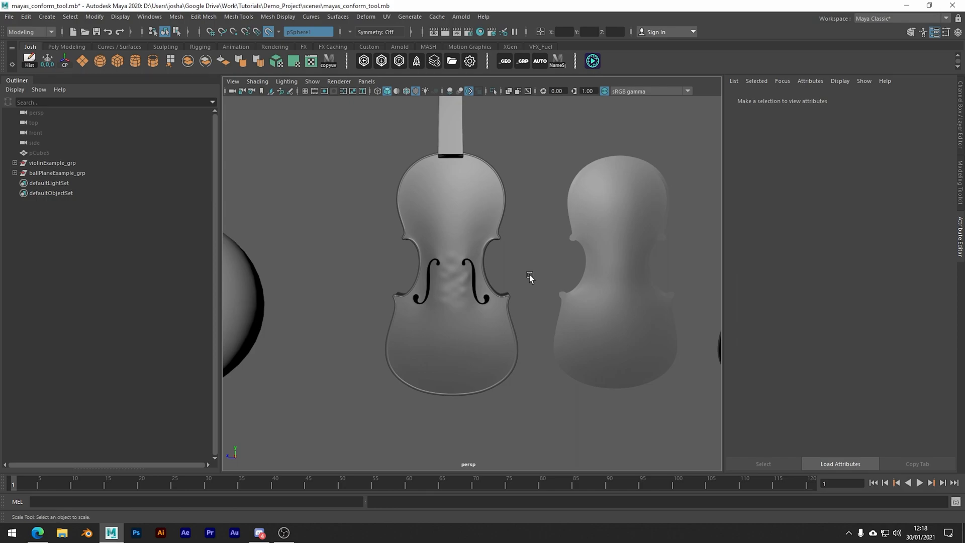
mouse_move(483, 280)
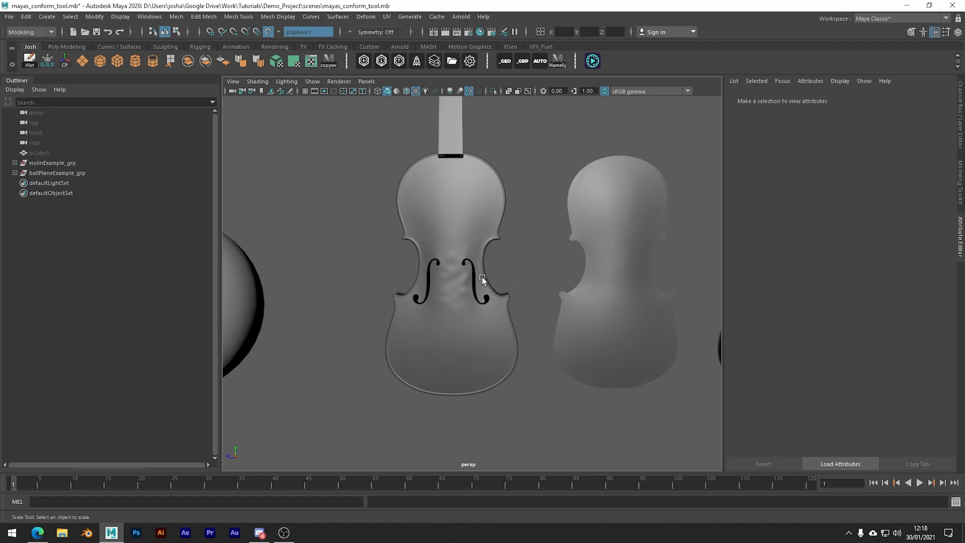
left_click(451, 277)
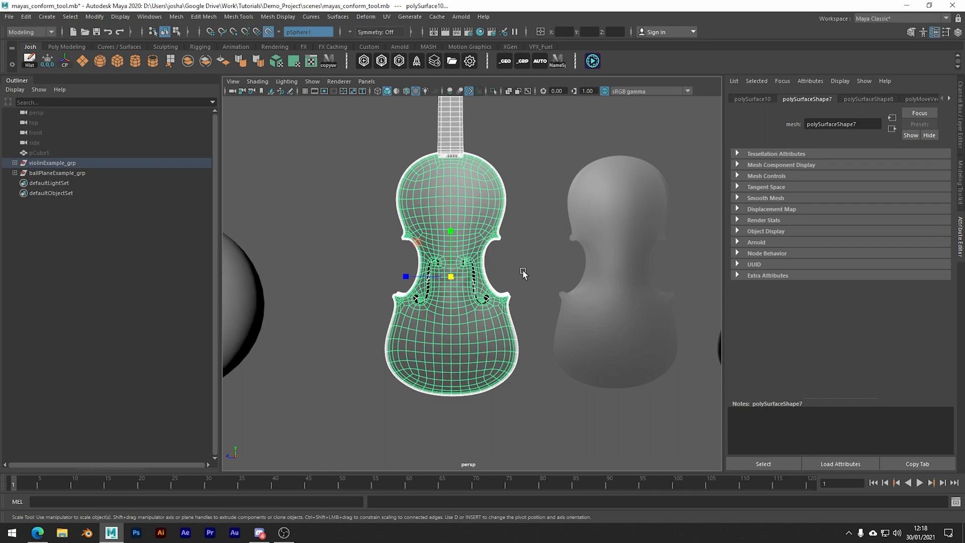
left_click_drag(523, 273, 634, 296)
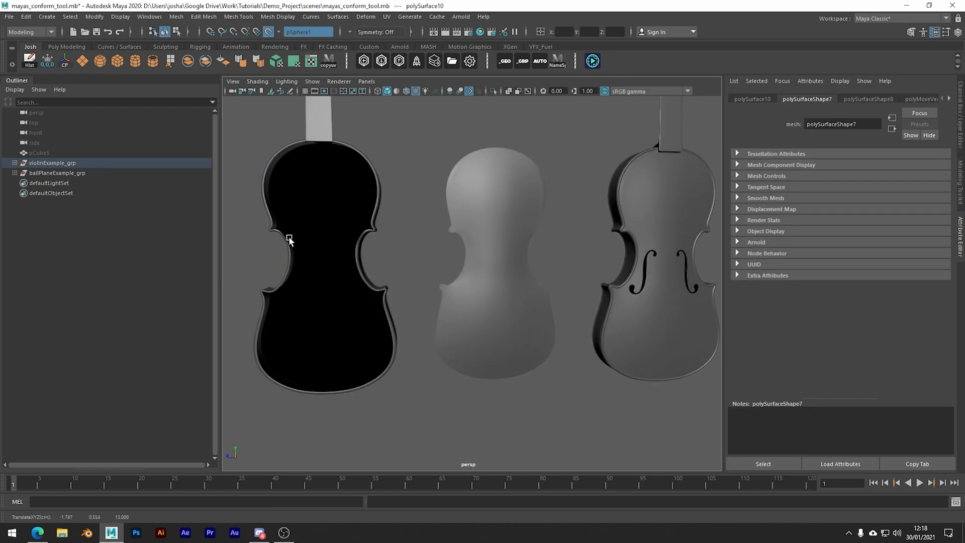
Orbit and zoom to check placement, then reselect the violin front mesh polySurface10.
left_click_drag(287, 236, 287, 236)
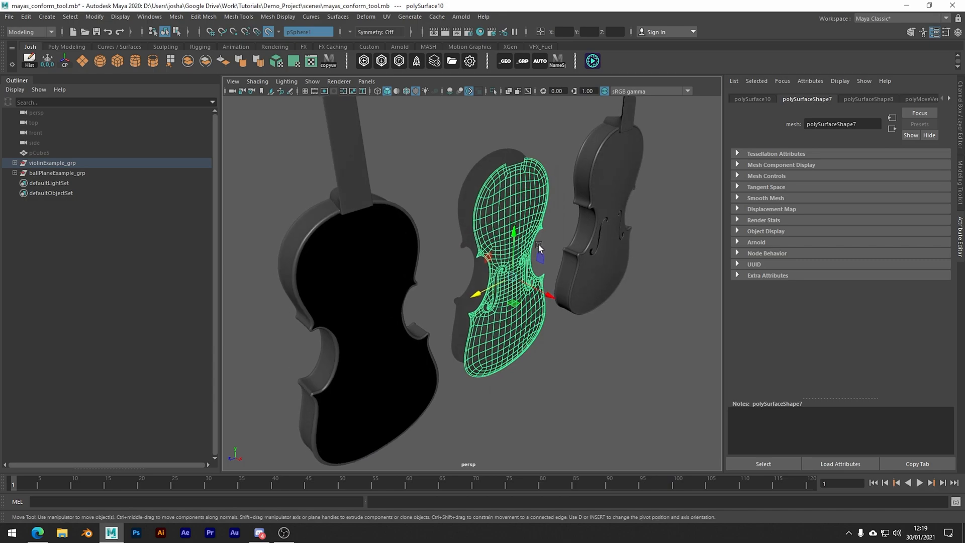
left_click_drag(538, 248, 529, 255)
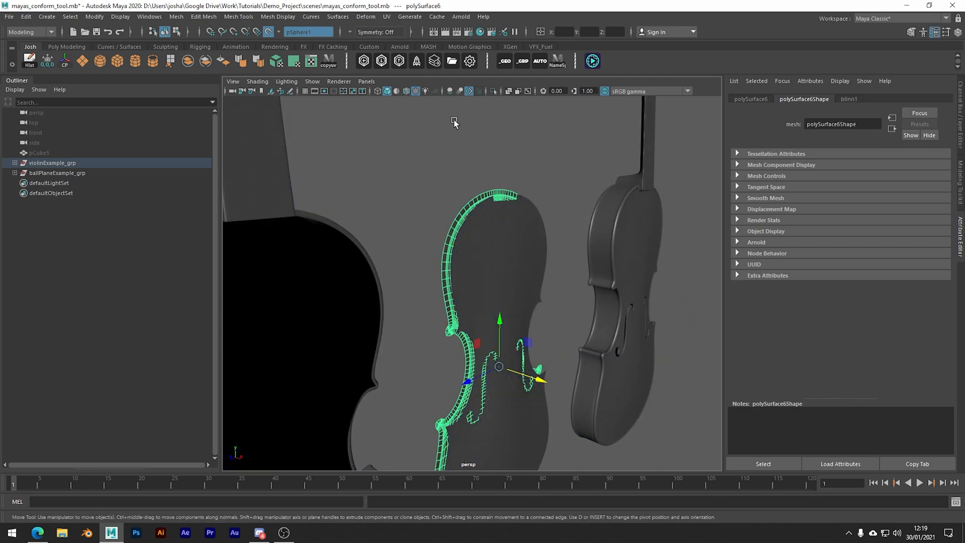
left_click(267, 32)
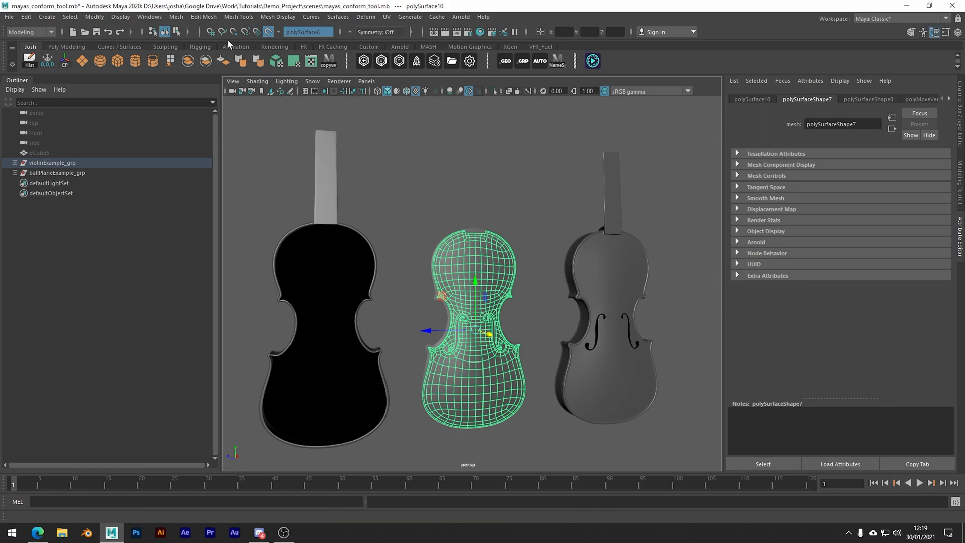
Conform the violin front mesh onto the live body surface via Mesh > Conform options.
left_click(176, 16)
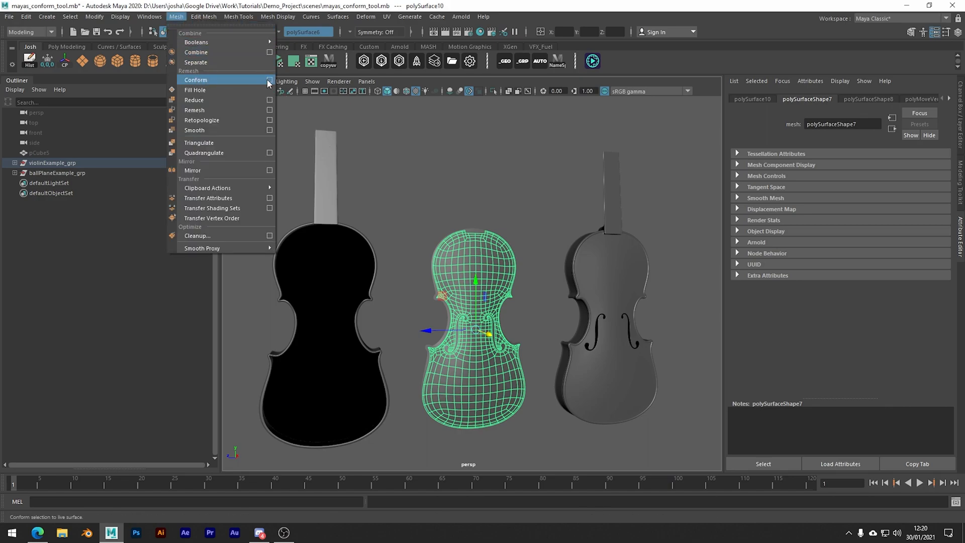
left_click(269, 79)
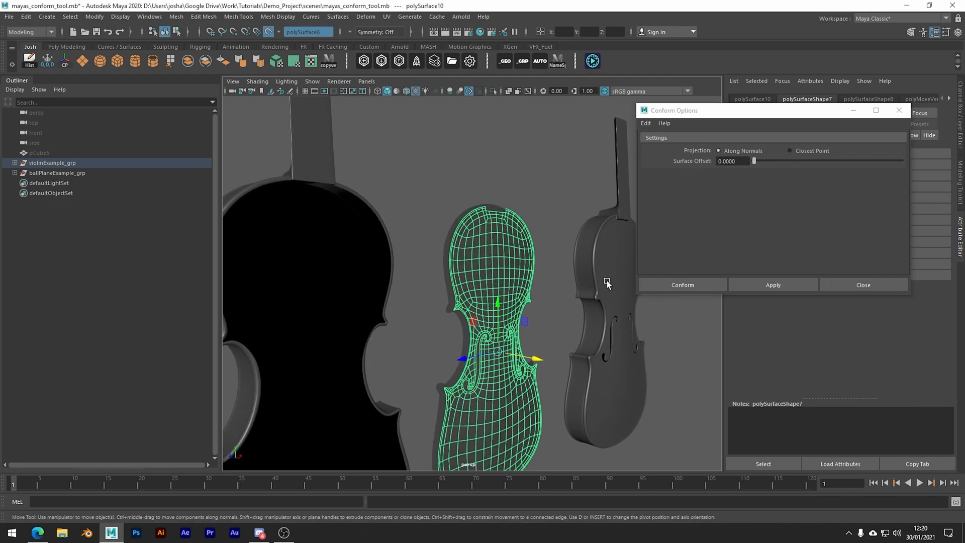
left_click(773, 285)
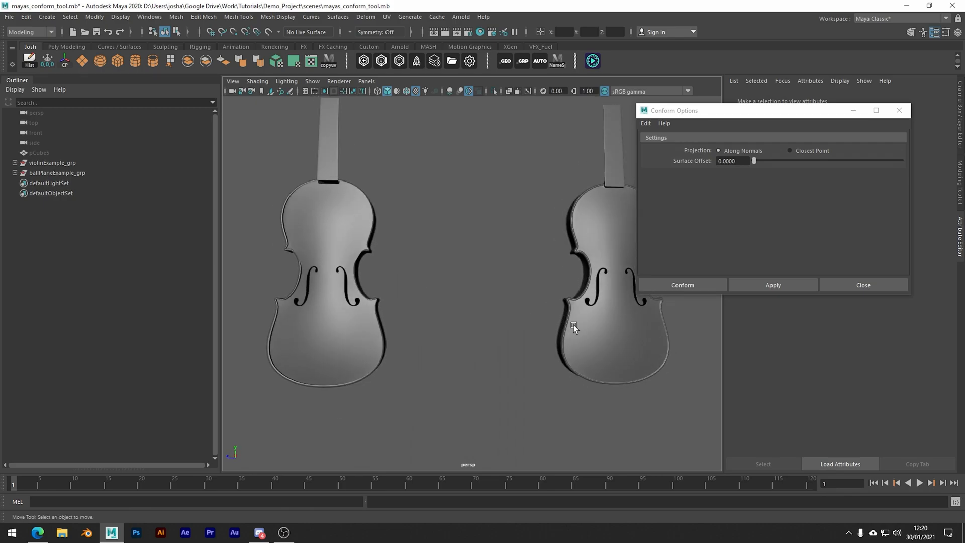
Orbit around the conformed violin front from the side, then dismiss Conform Options.
left_click(612, 326)
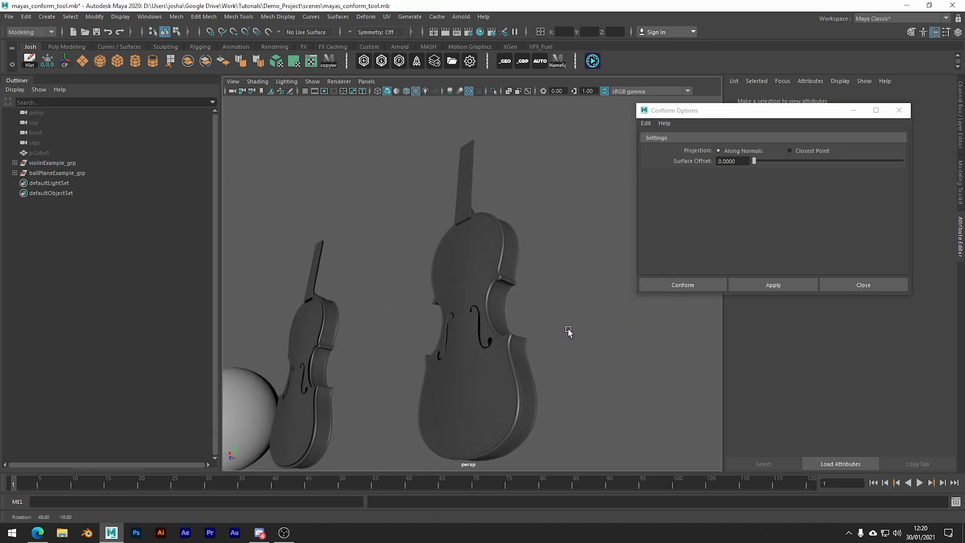
left_click_drag(568, 331, 605, 324)
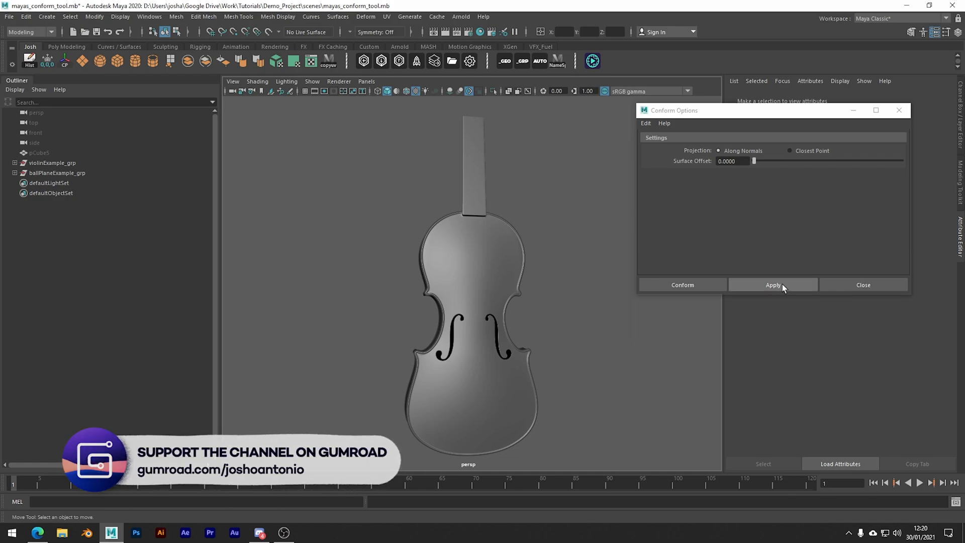
left_click(772, 284)
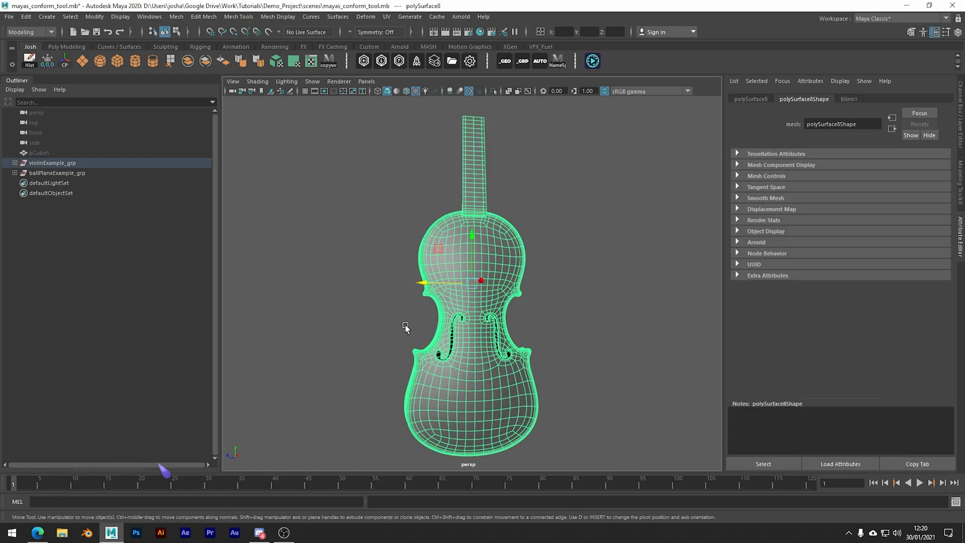